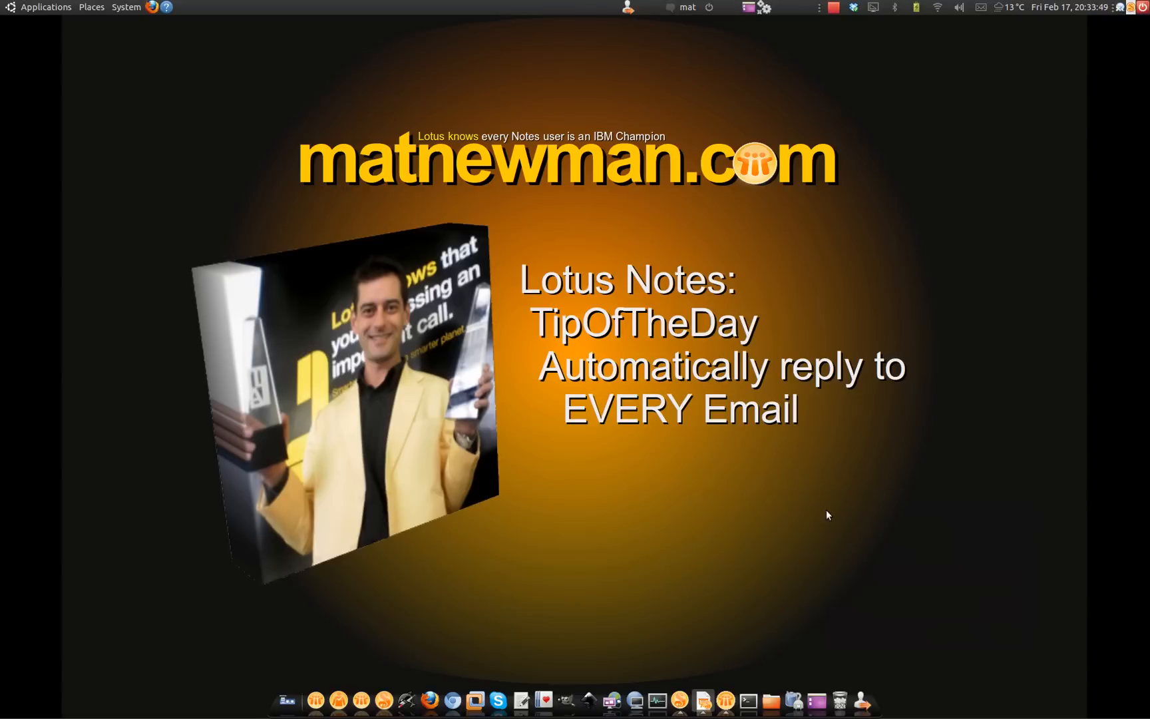
pyautogui.moveTo(754, 491)
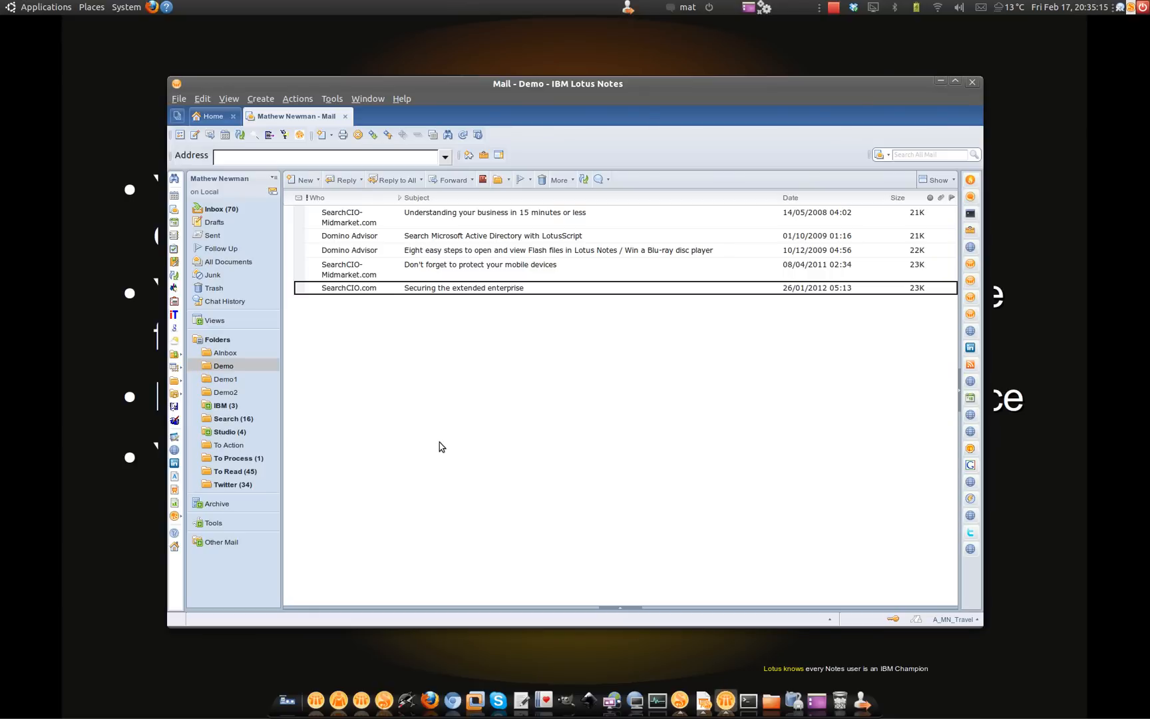
pyautogui.moveTo(434, 435)
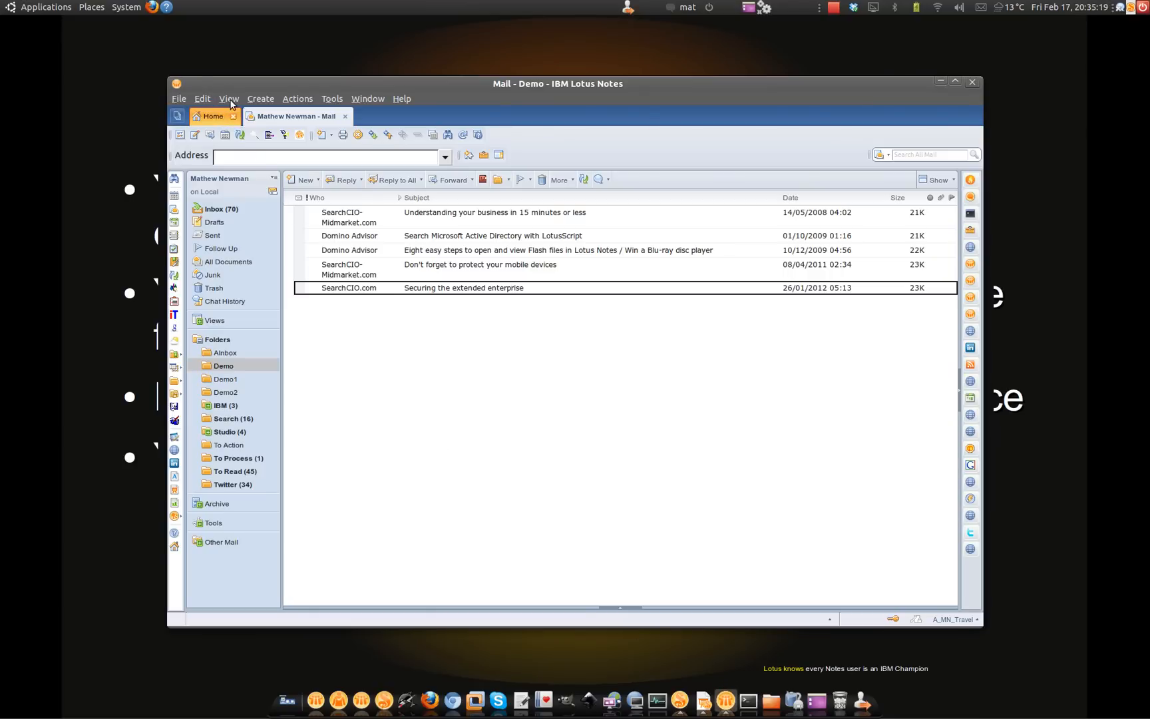
# Step: Show the mail database's list of agents via View > Agents
pyautogui.click(228, 98)
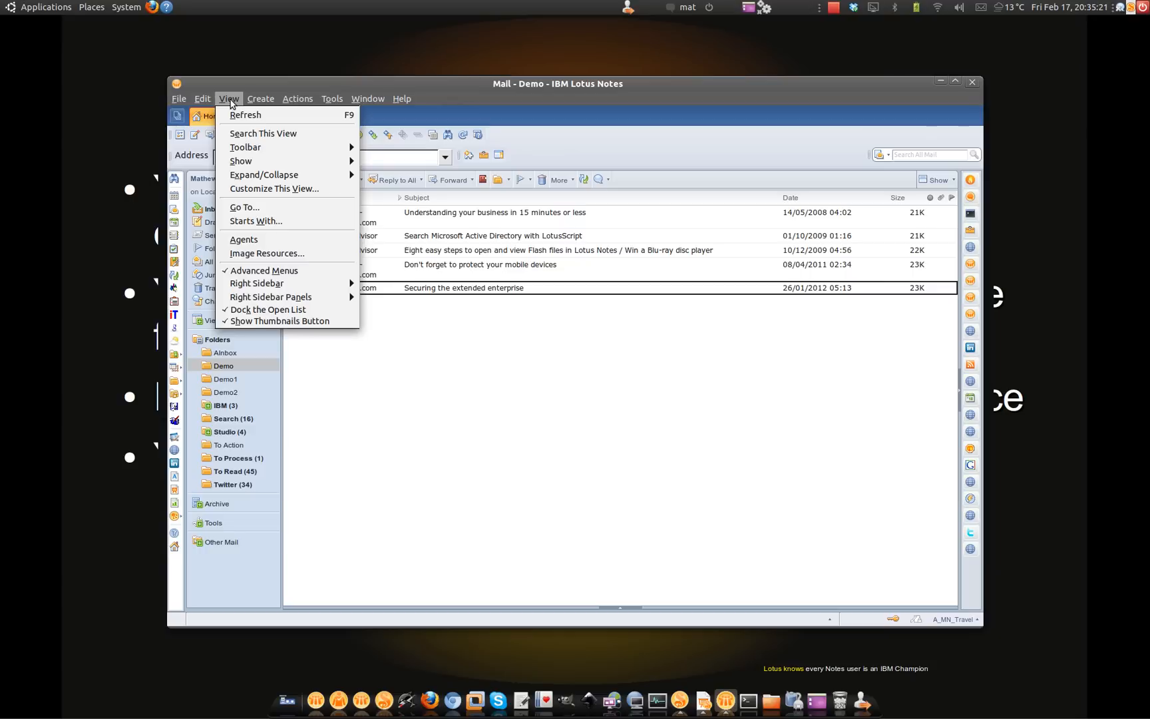
pyautogui.moveTo(249, 245)
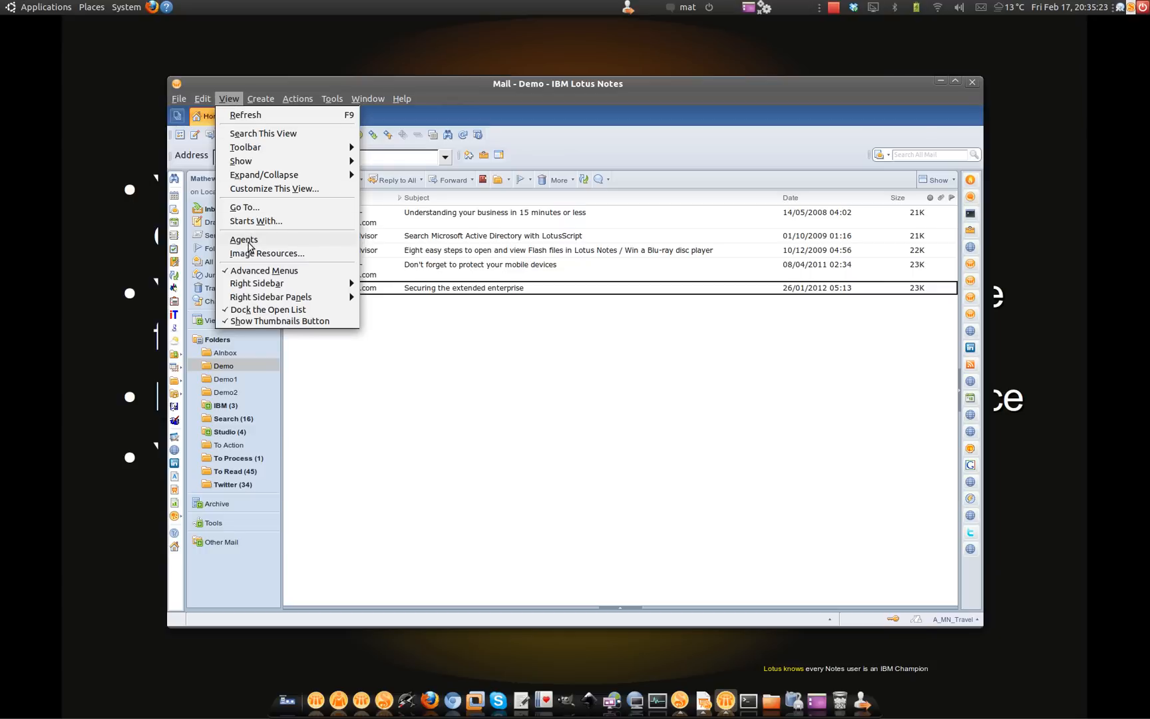
pyautogui.click(242, 240)
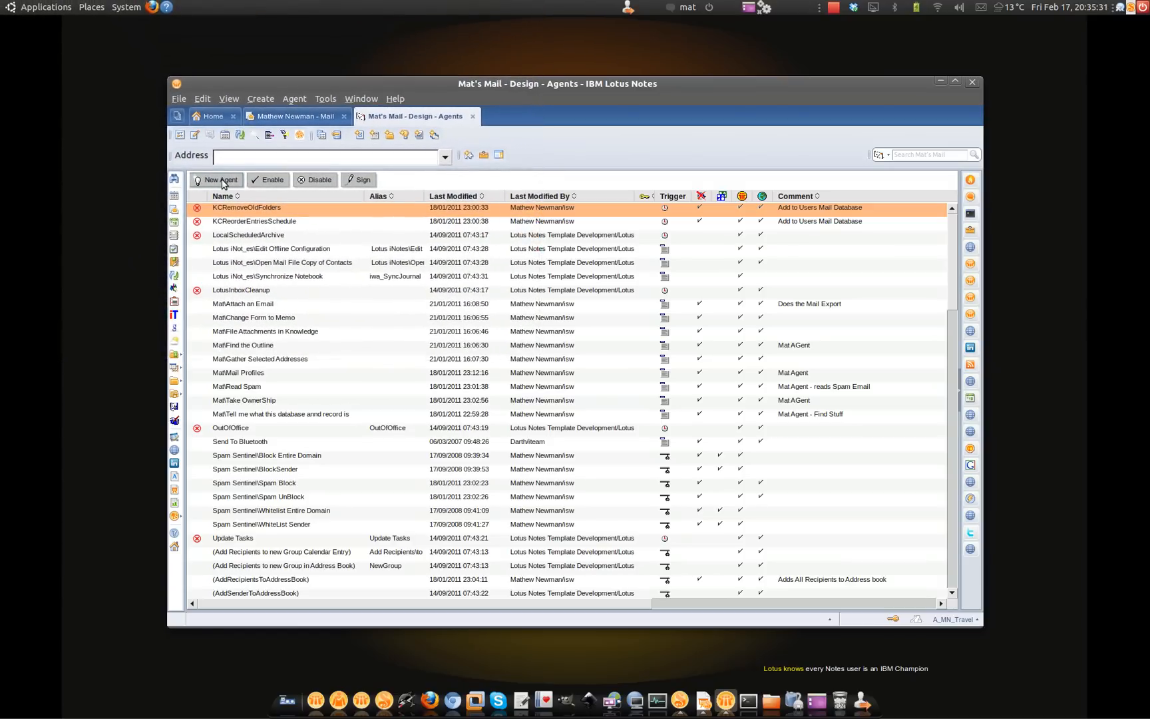
# Step: Create a new agent named 'Reply to every Email'
pyautogui.click(220, 180)
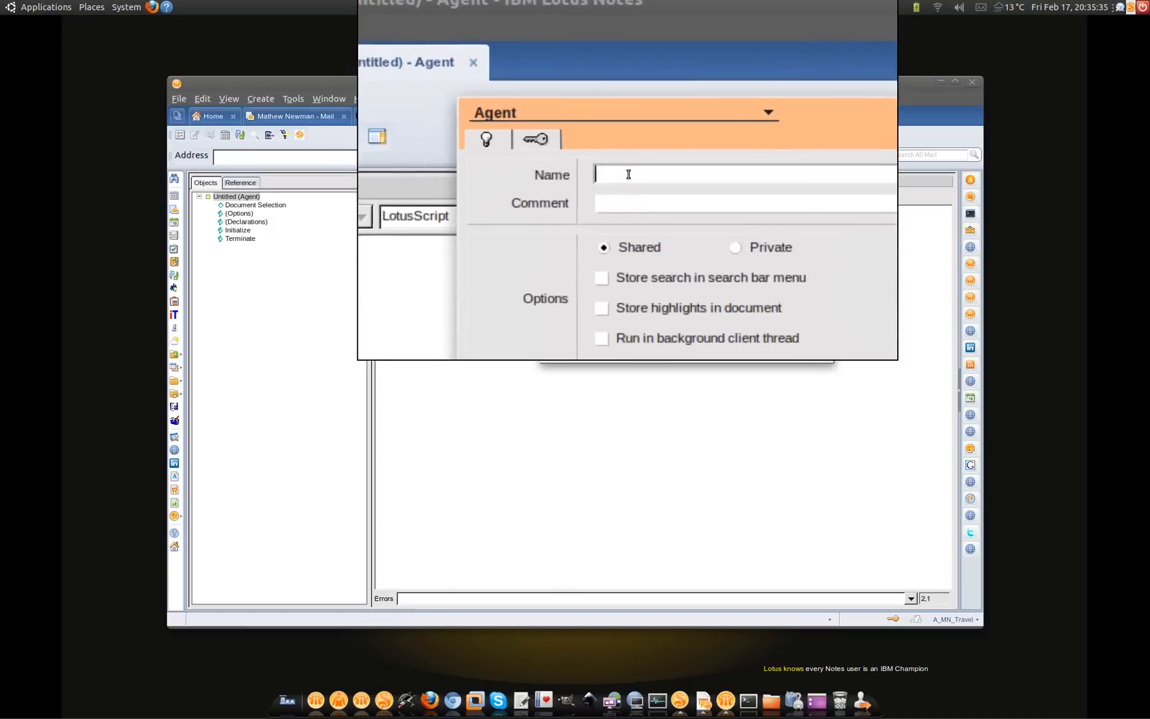
pyautogui.write('Repl')
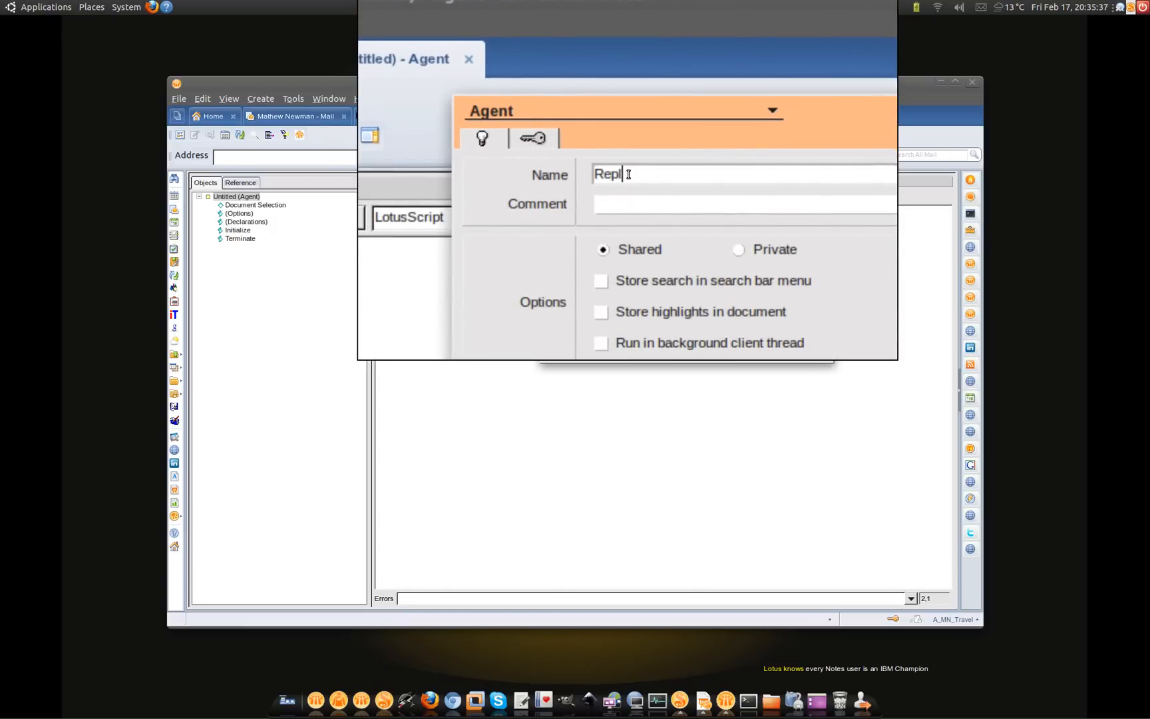
pyautogui.write('y to every E')
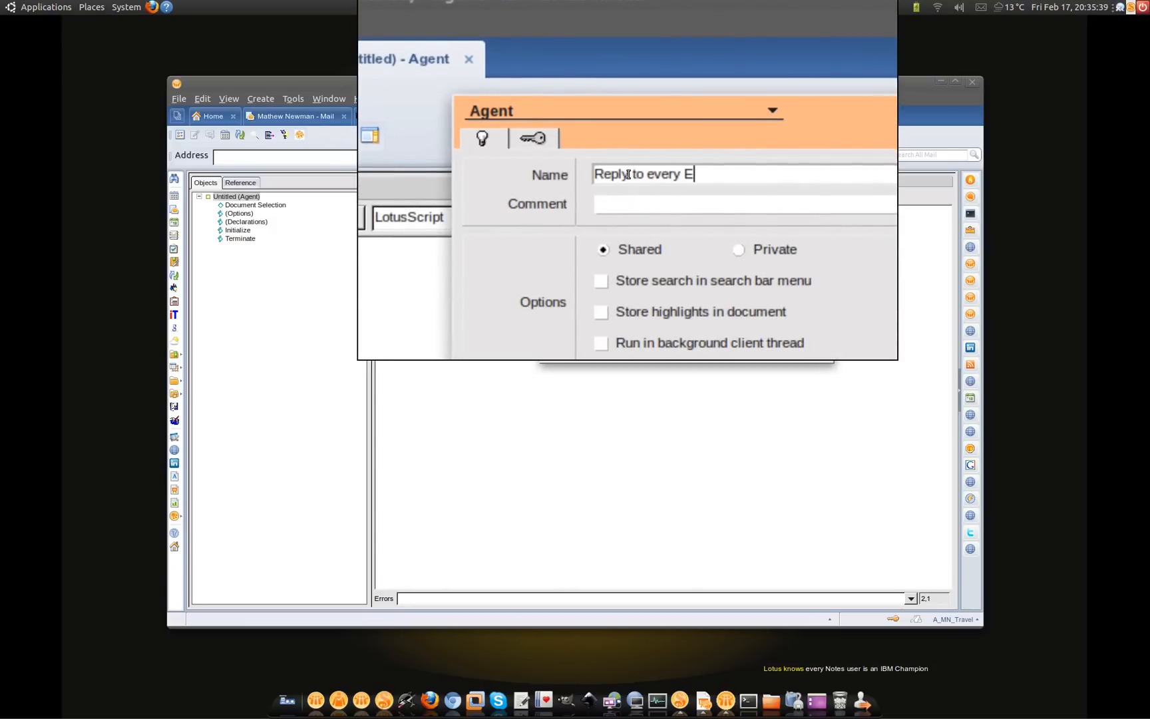
pyautogui.write('mail')
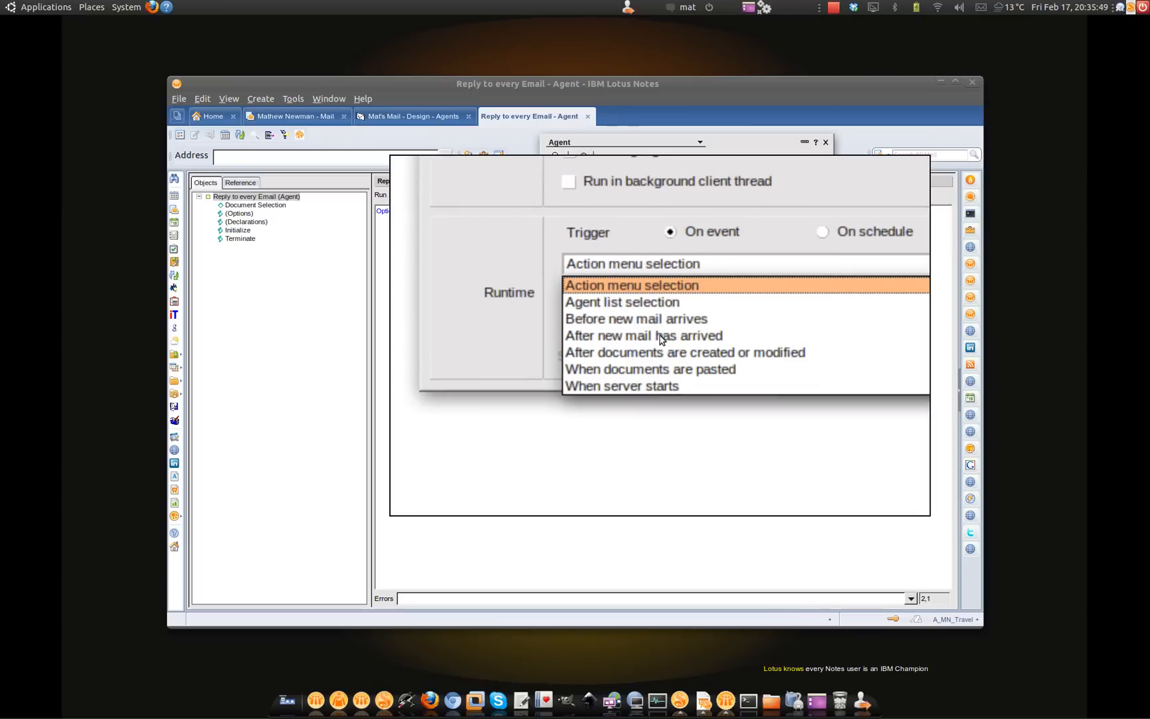
# Step: Trigger the agent after new mail has arrived and set it to run simple actions
pyautogui.click(643, 335)
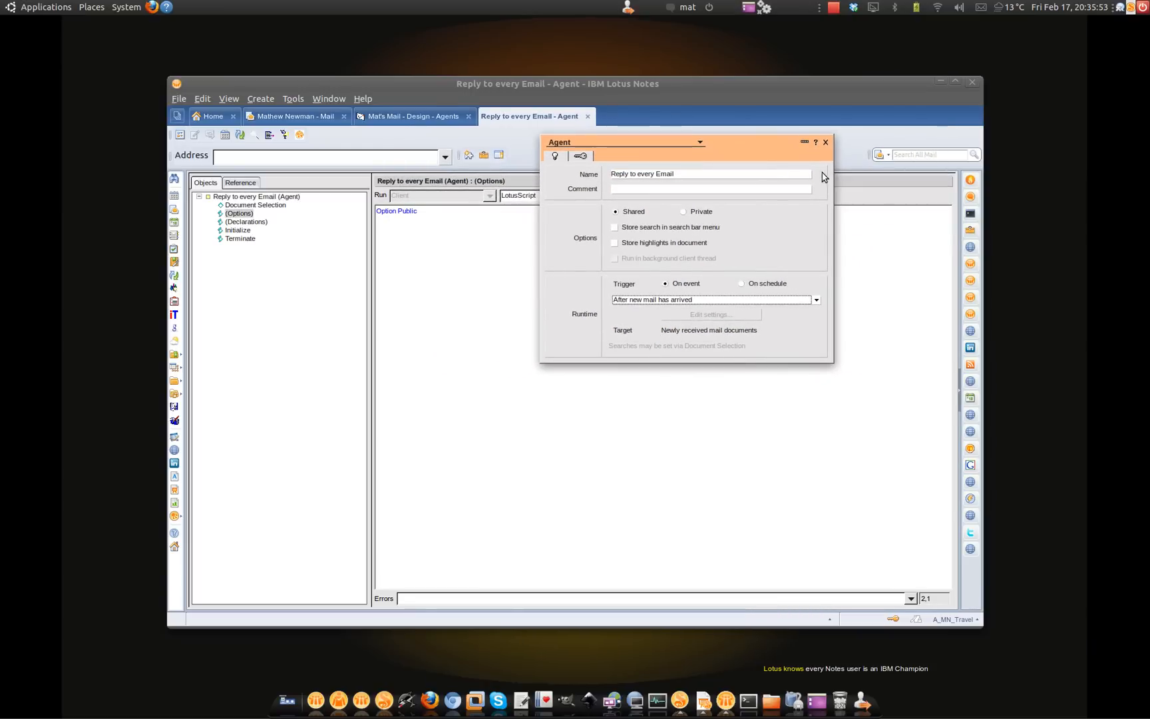
pyautogui.moveTo(684, 245)
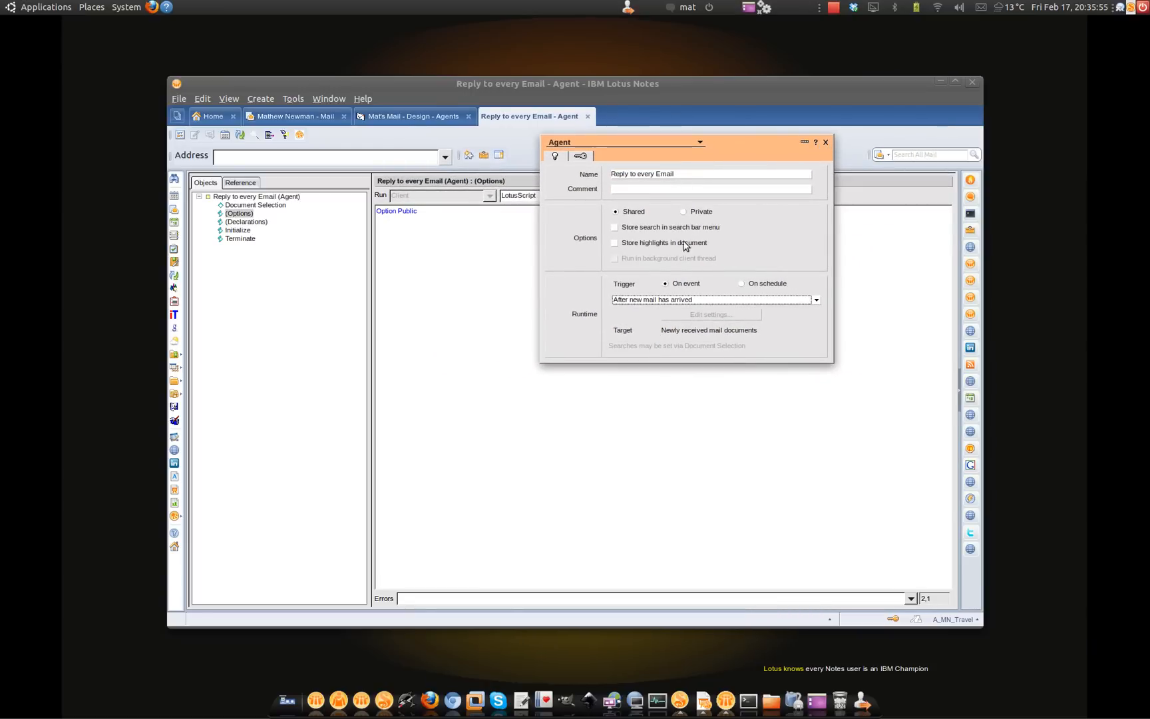
pyautogui.moveTo(822, 154)
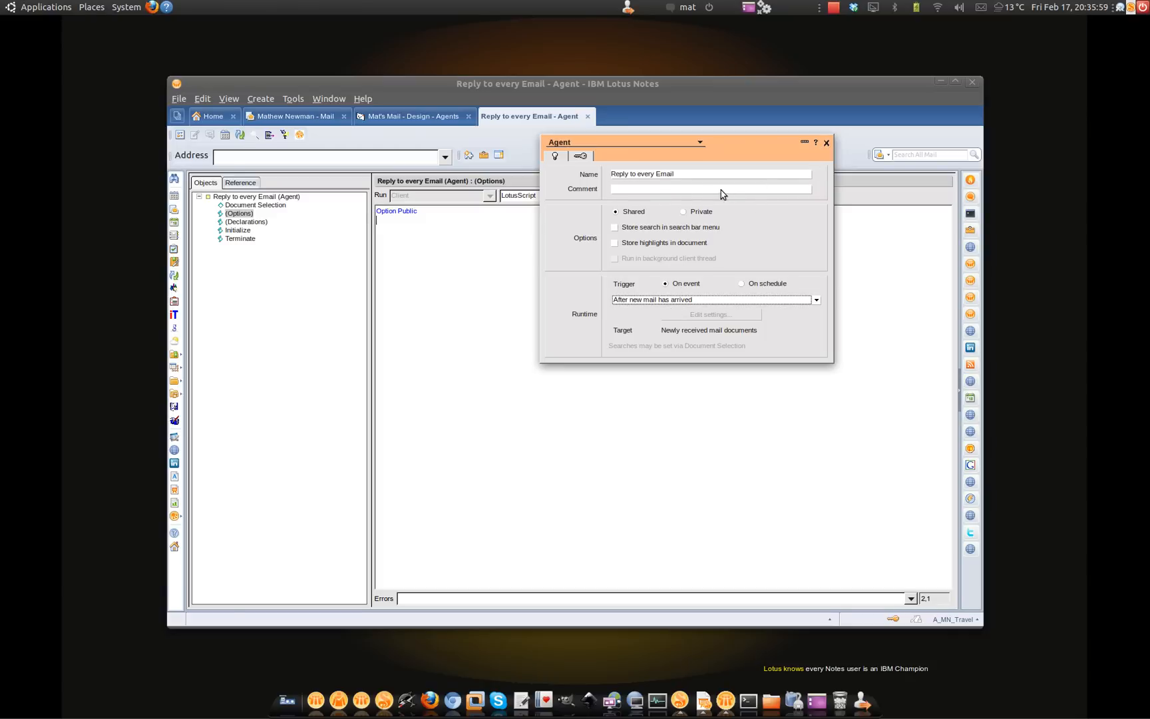
pyautogui.moveTo(619, 201)
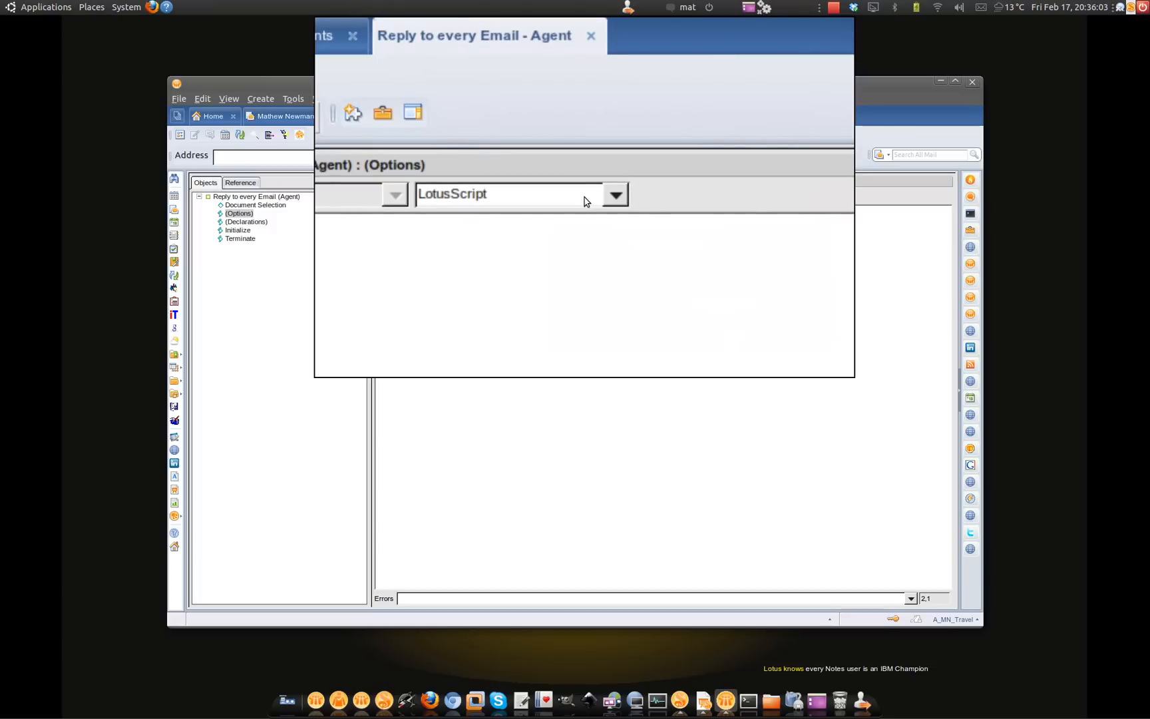
pyautogui.click(615, 193)
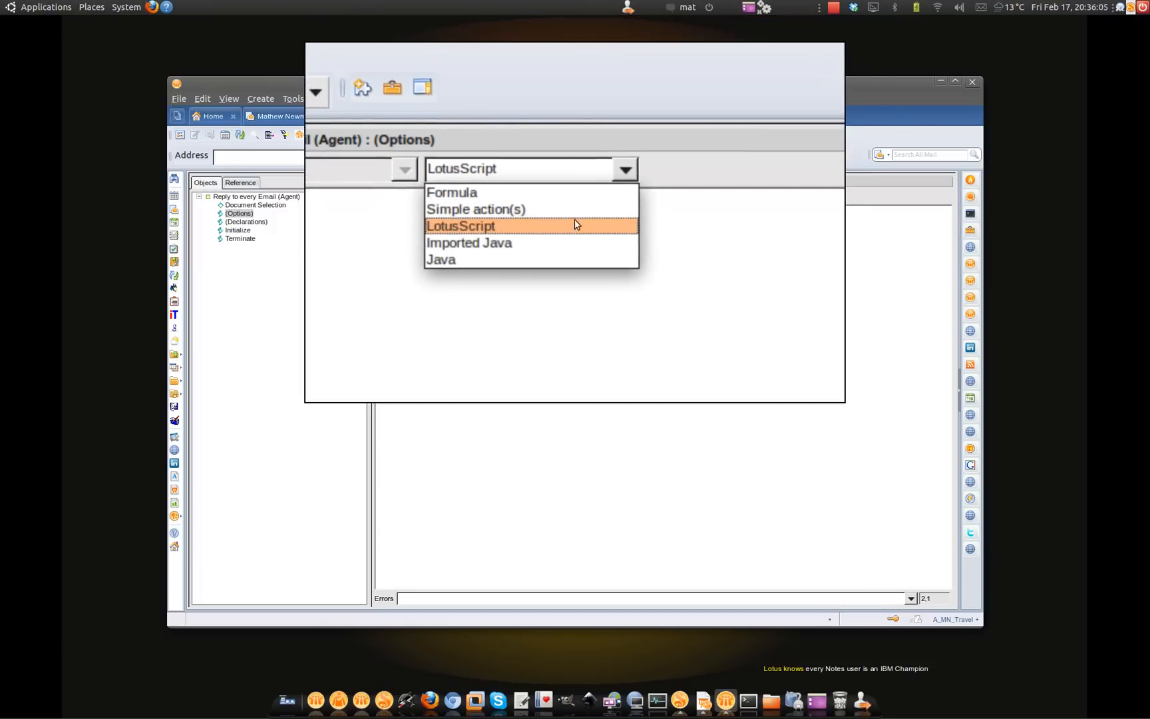
pyautogui.click(475, 209)
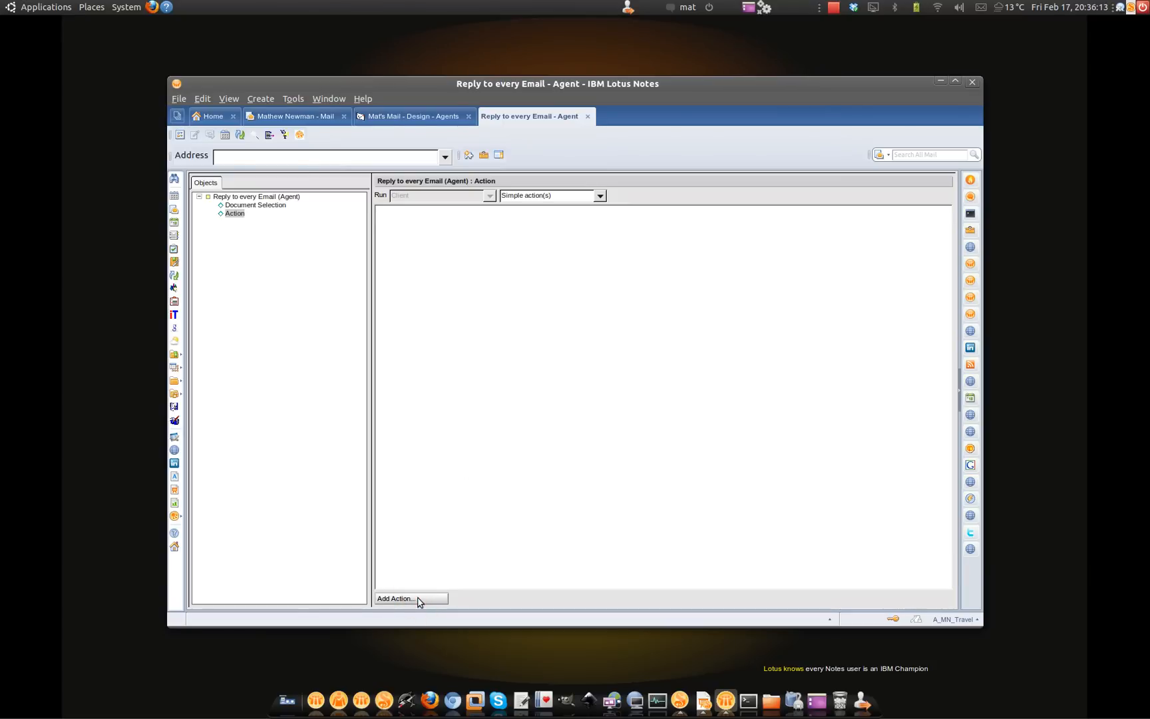
# Step: Add a Reply to Sender action to the agent
pyautogui.click(408, 599)
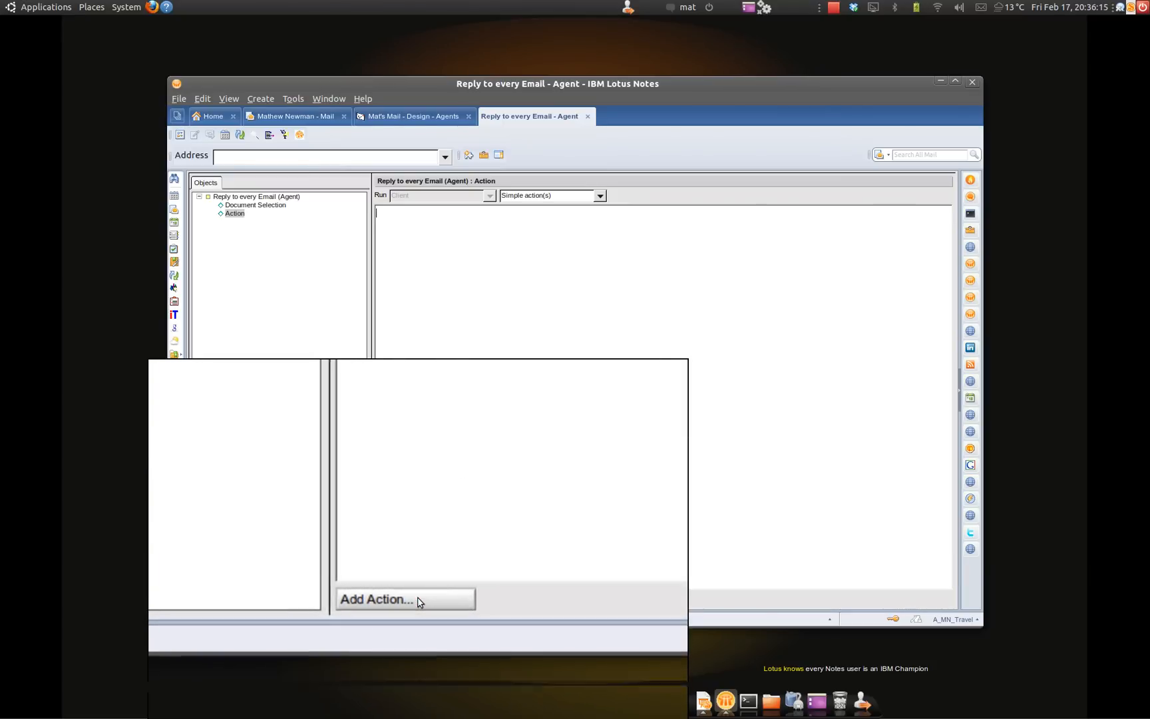
pyautogui.click(377, 599)
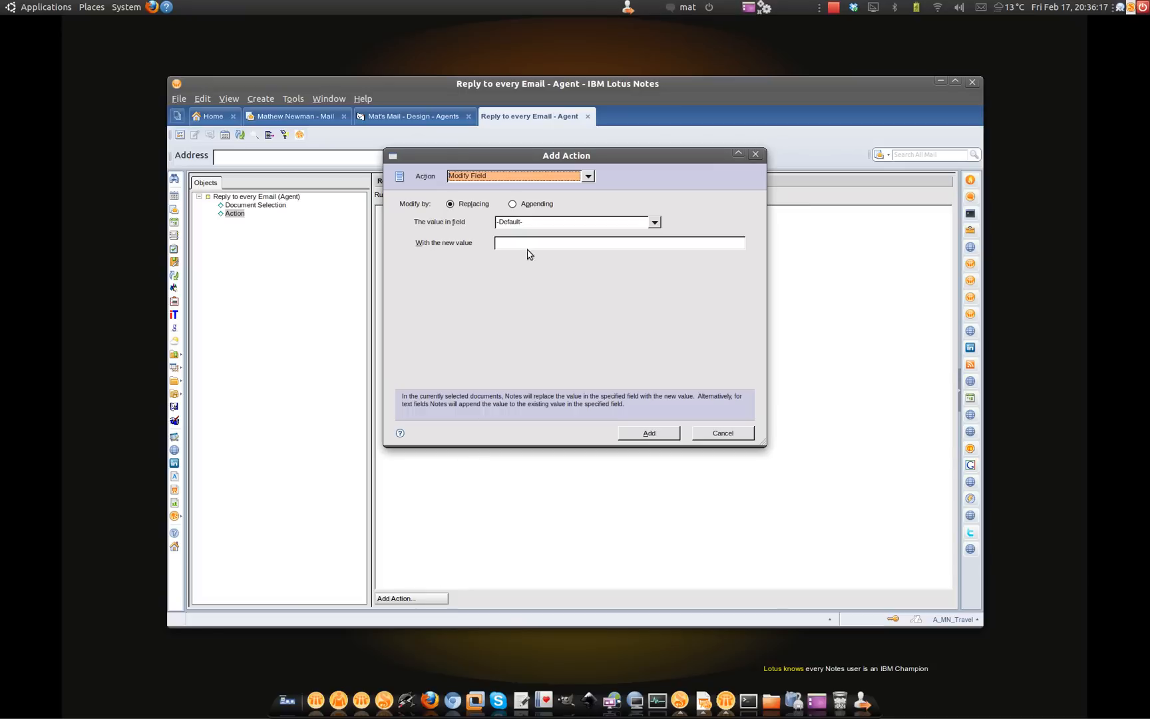
pyautogui.moveTo(571, 199)
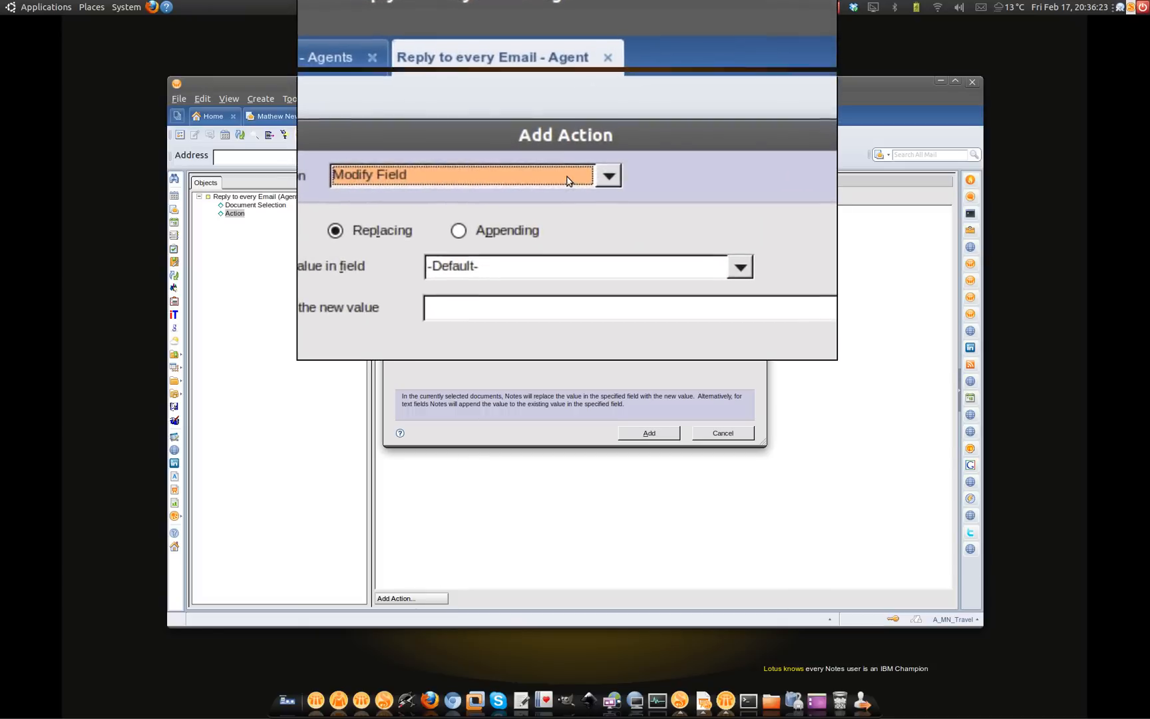
pyautogui.click(607, 176)
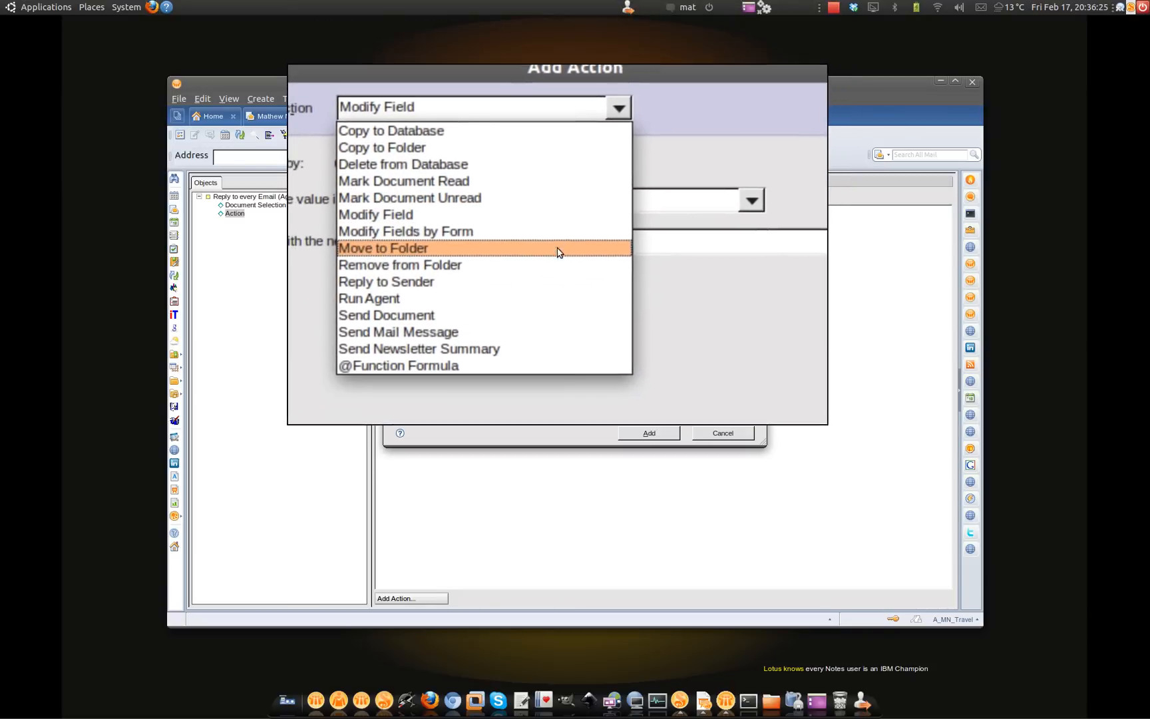
pyautogui.click(386, 283)
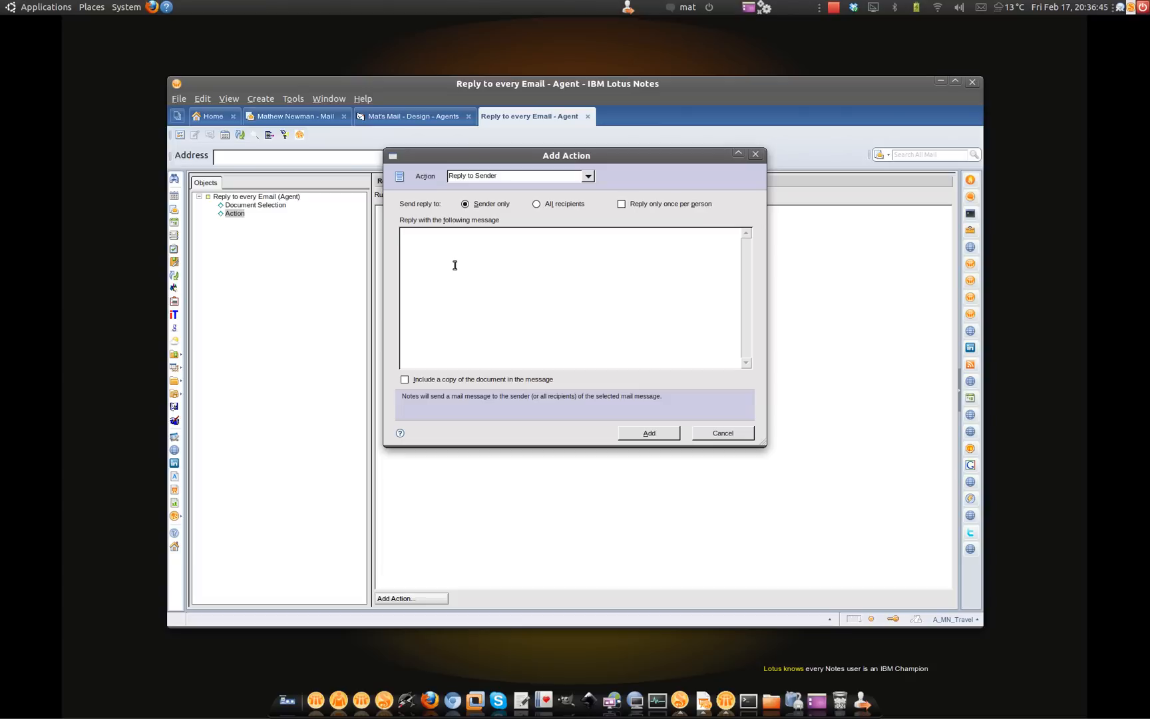
# Step: Write the out-of-office automatic reply message and confirm the action for Sender only
pyautogui.write('No Really, I')
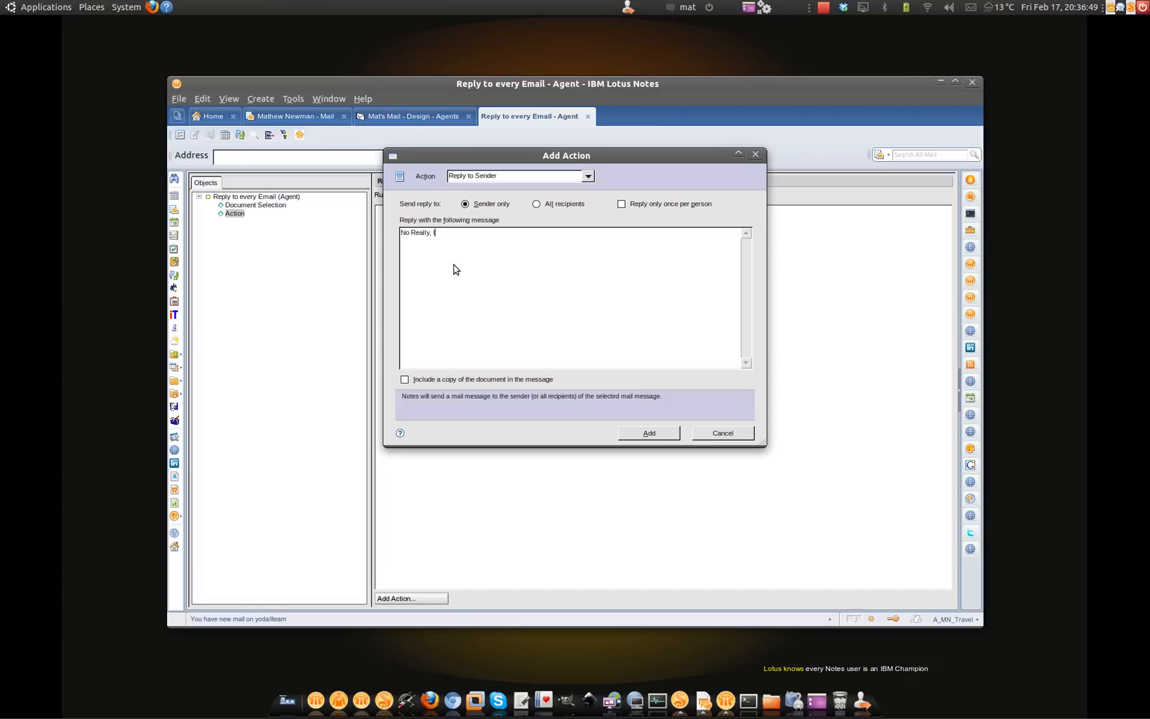
pyautogui.write("'m no")
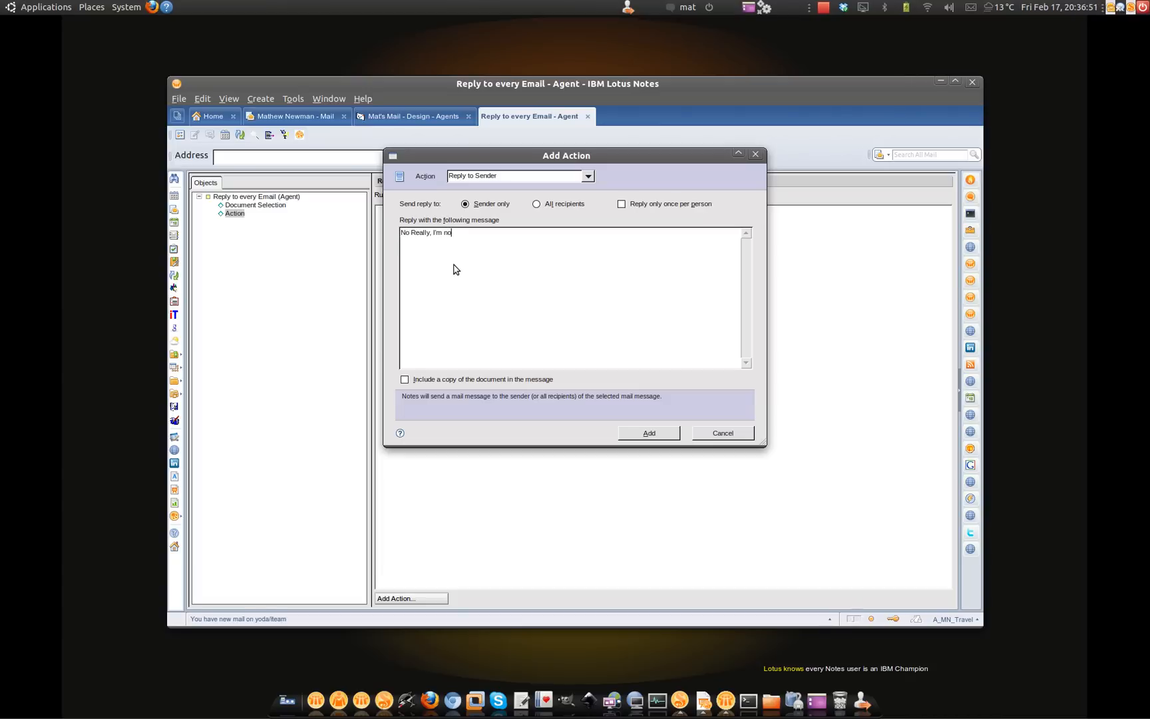
pyautogui.write('t in the office, this is an auto')
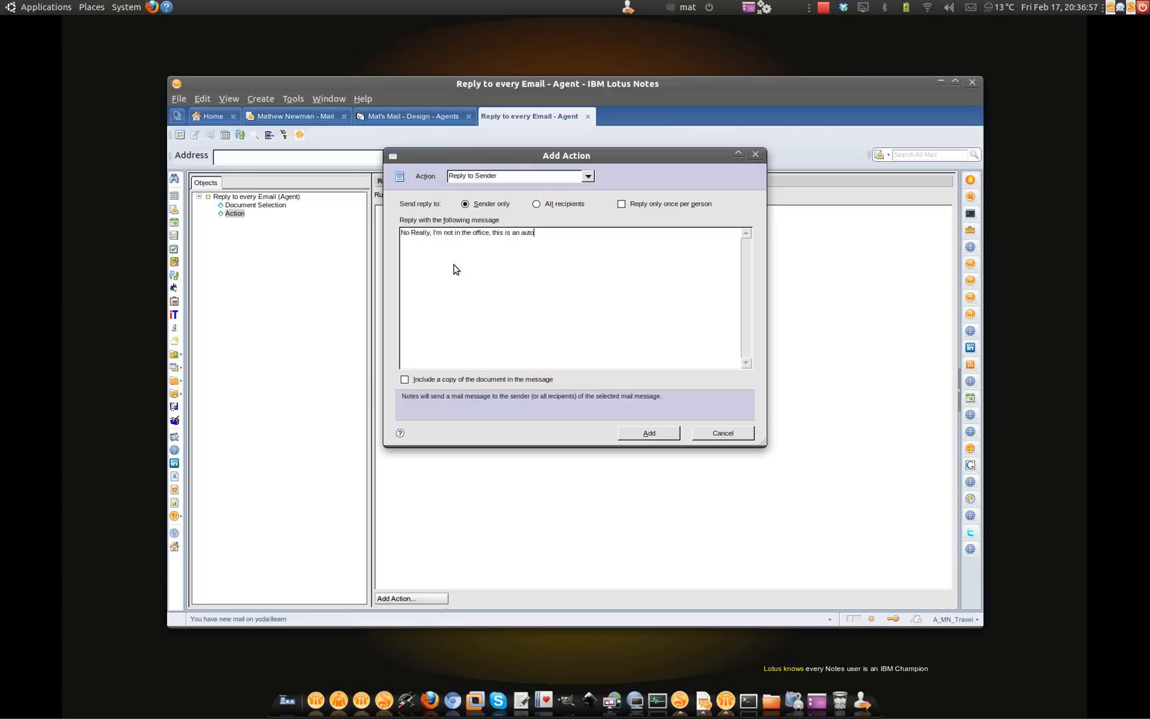
pyautogui.write('matic')
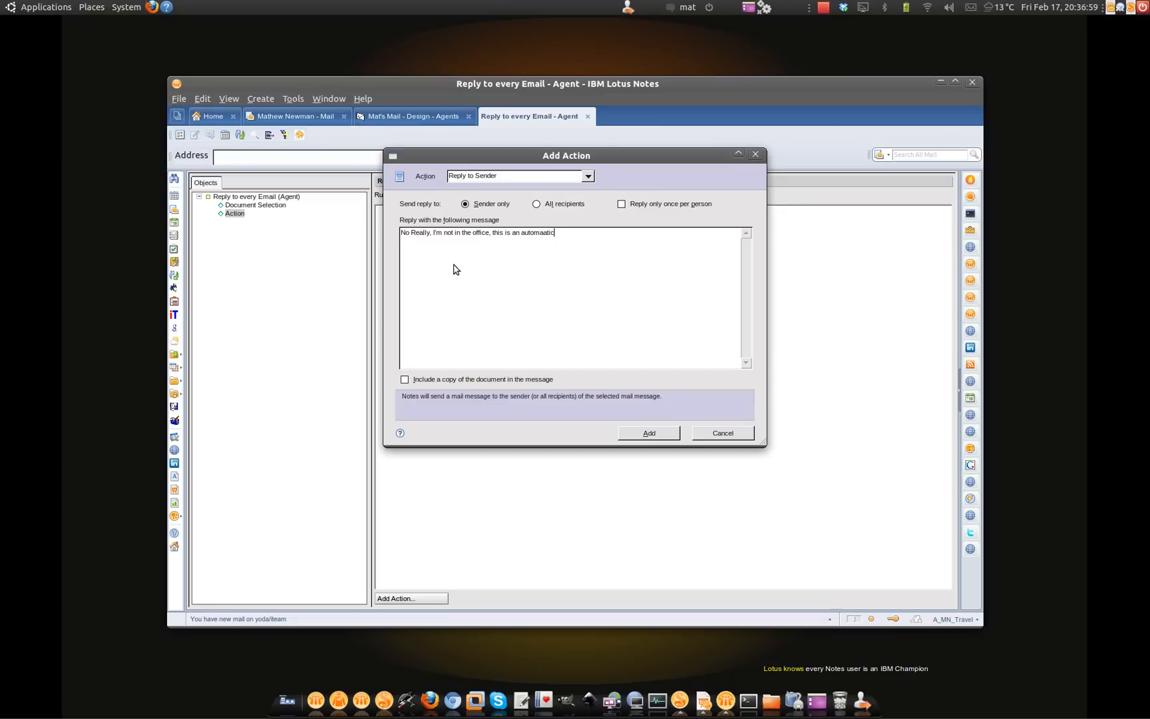
pyautogui.write('reply.')
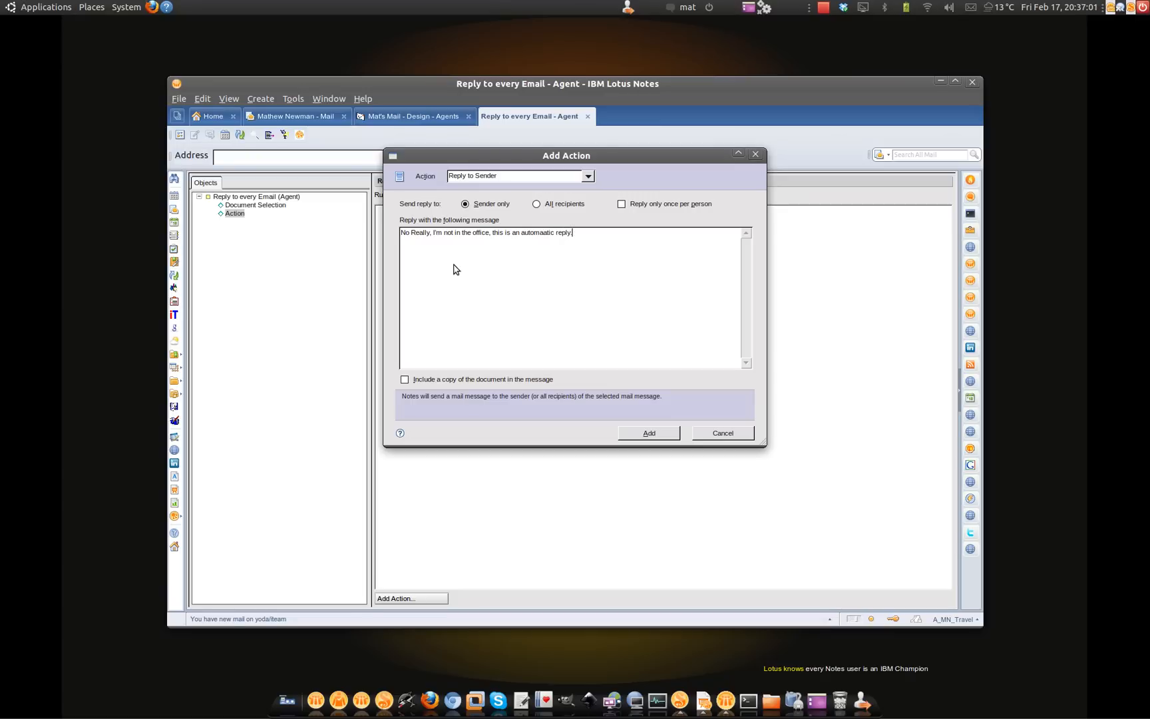
pyautogui.moveTo(437, 388)
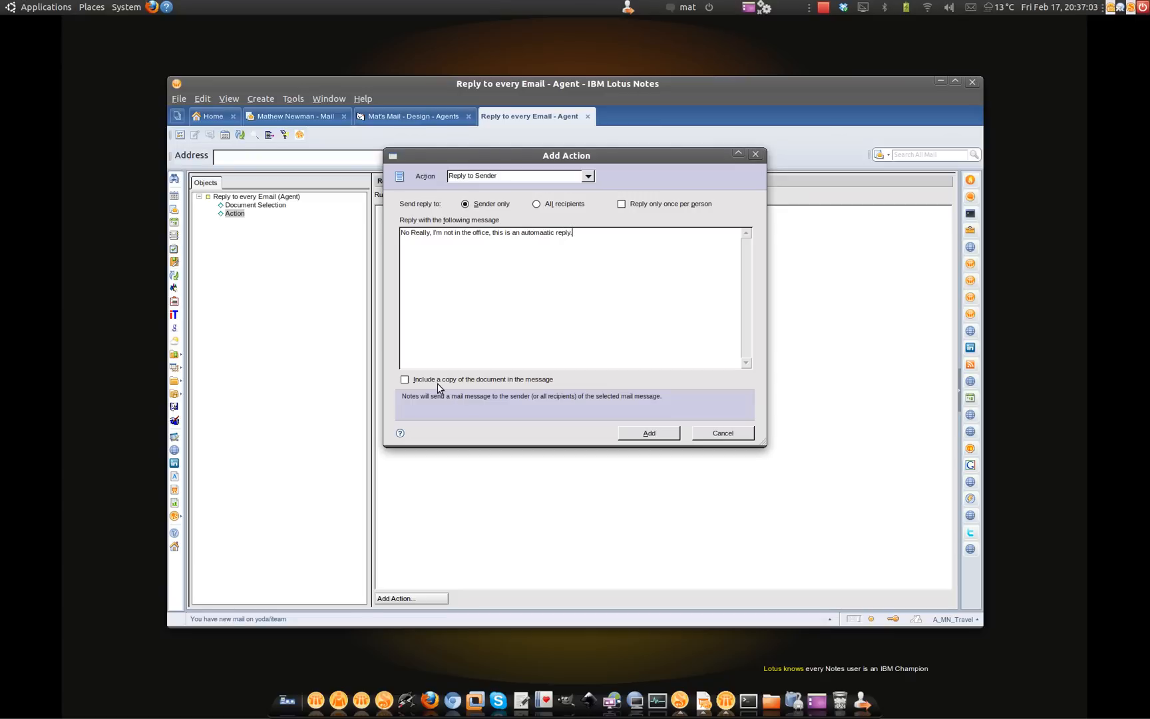
pyautogui.moveTo(469, 386)
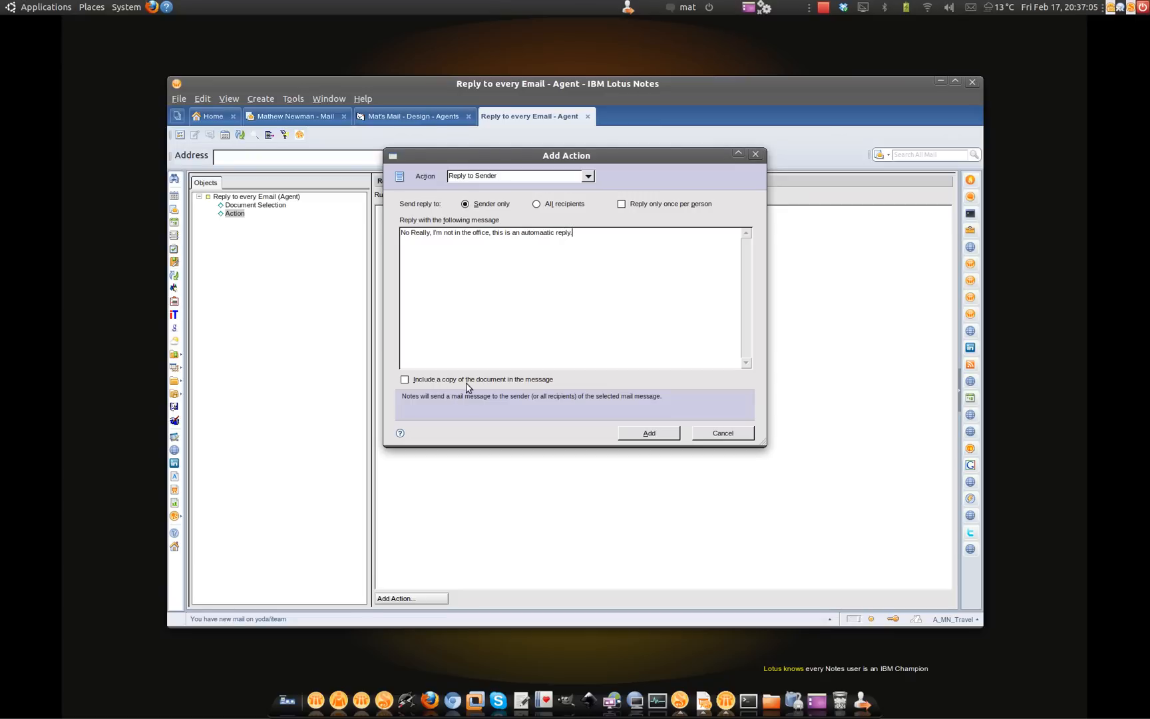
pyautogui.moveTo(487, 389)
pyautogui.write('.')
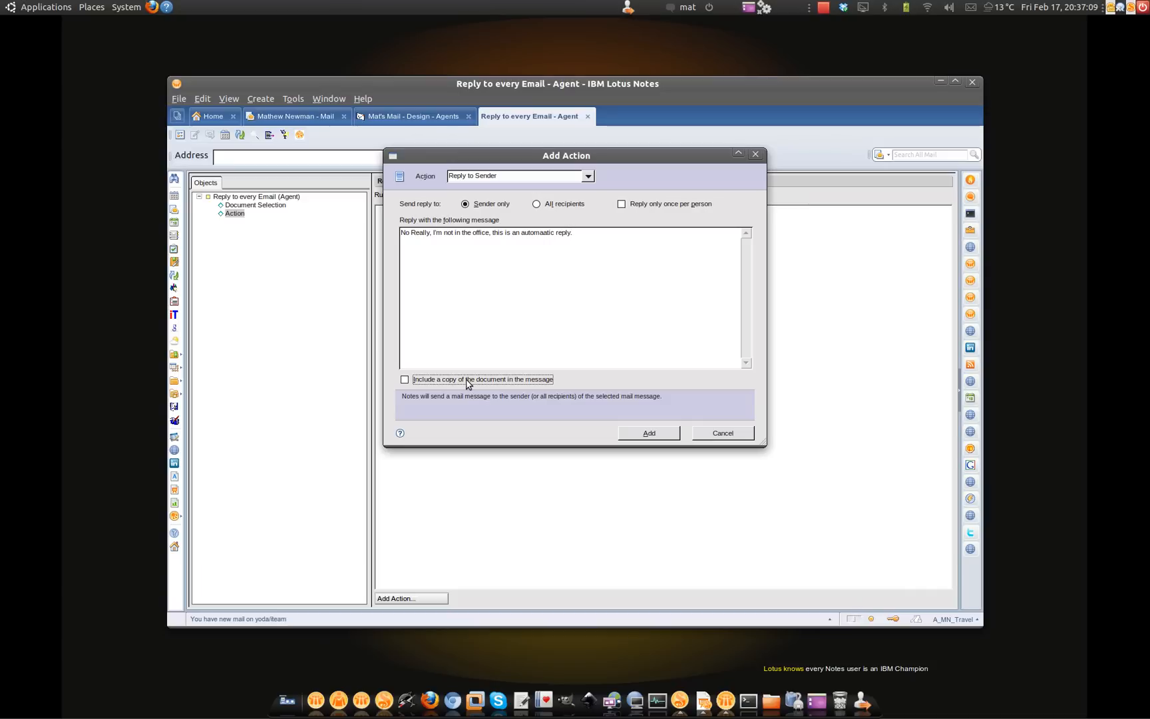
pyautogui.moveTo(632, 439)
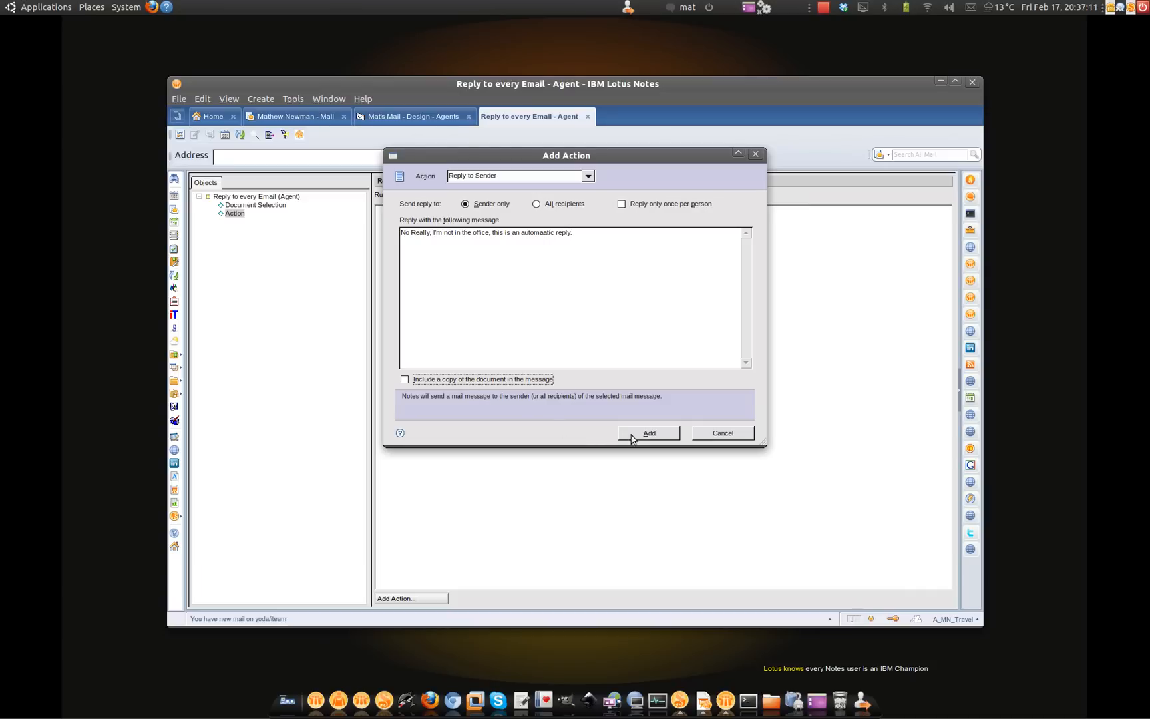
pyautogui.click(648, 433)
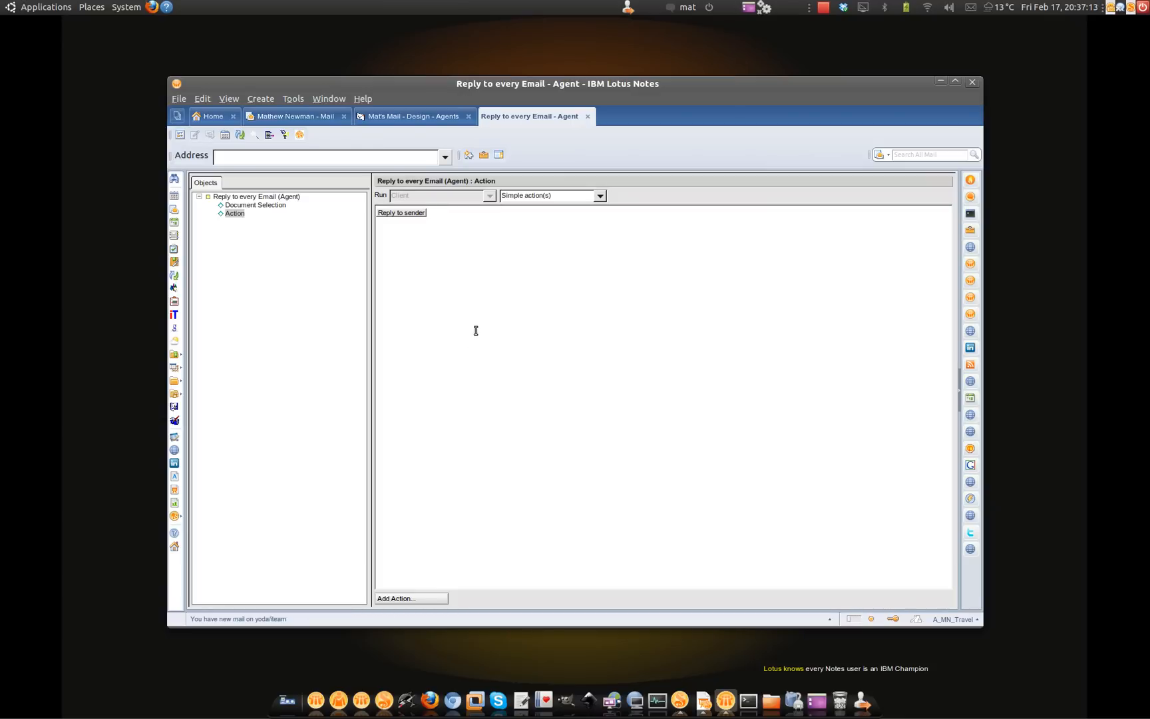
pyautogui.moveTo(587, 115)
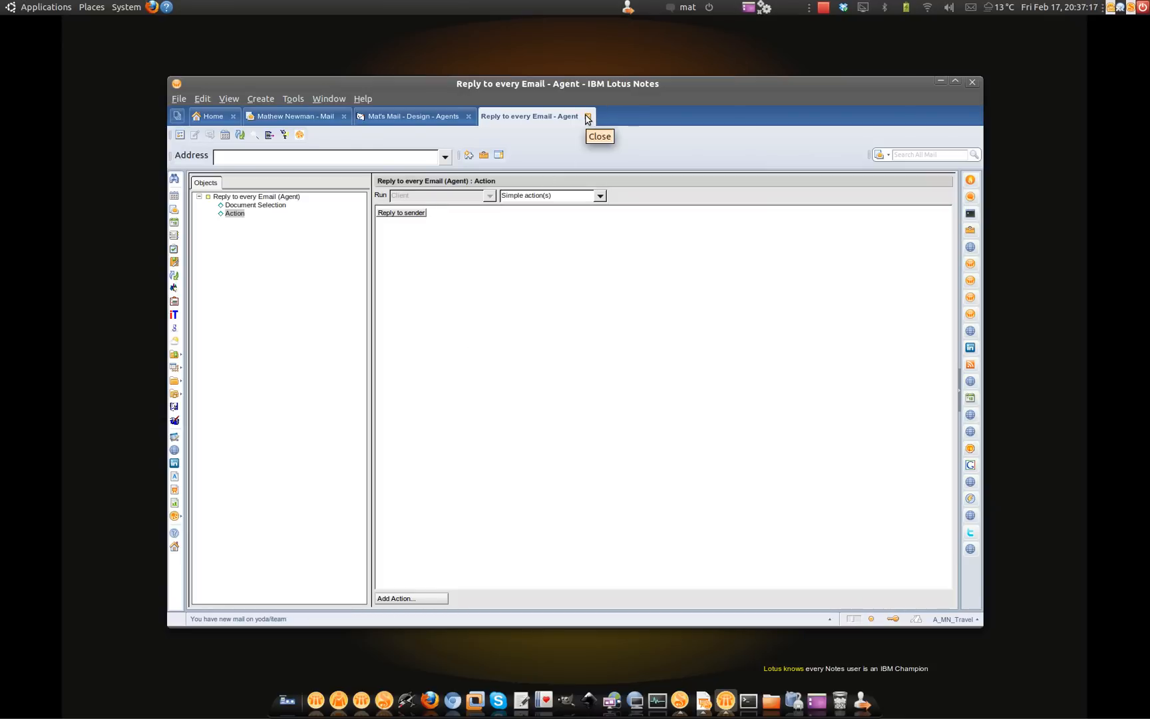
pyautogui.moveTo(571, 234)
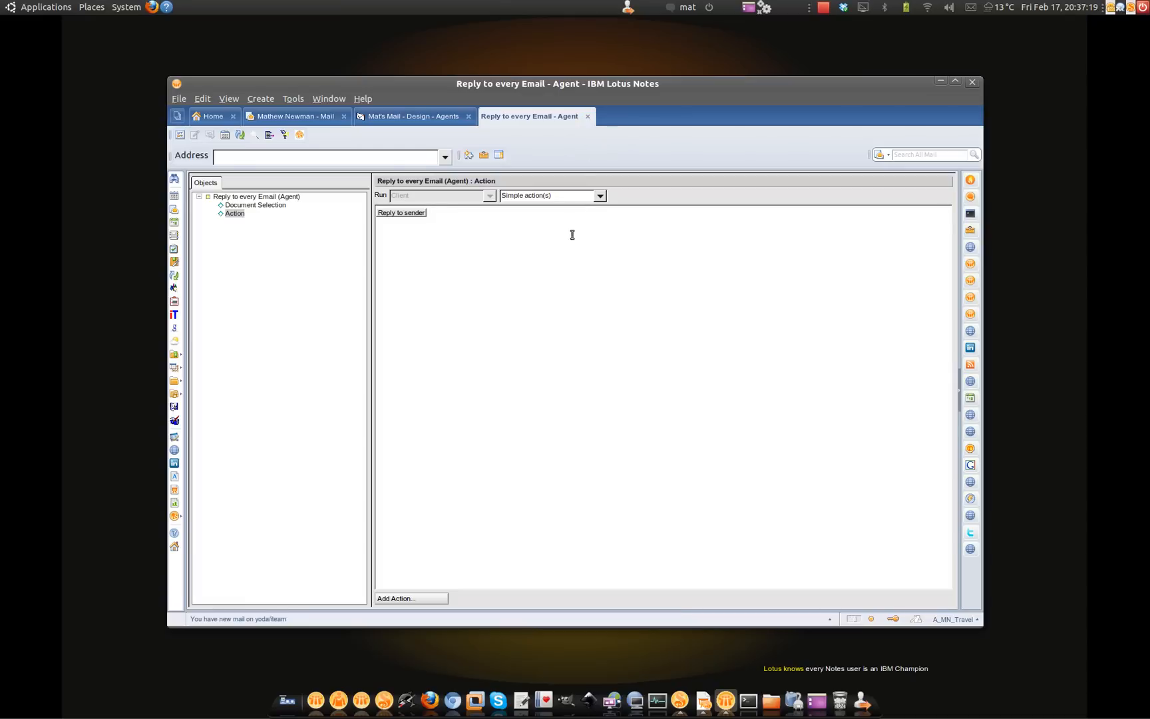
pyautogui.moveTo(572, 256)
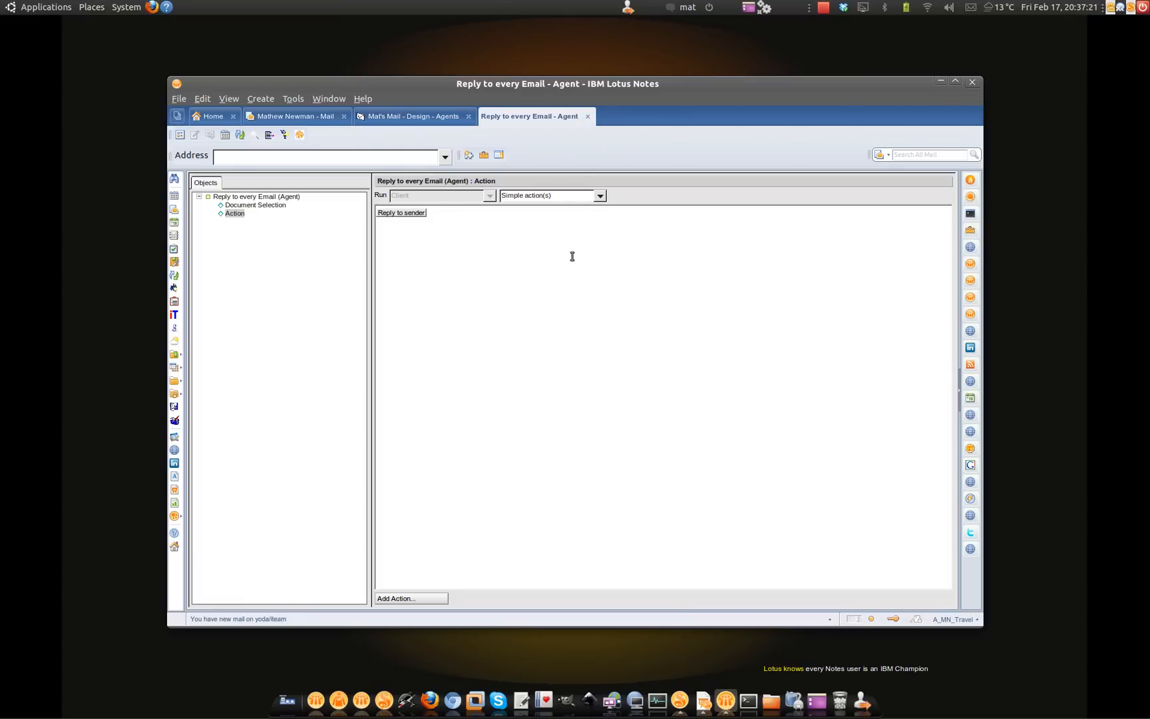
pyautogui.doubleClick(400, 213)
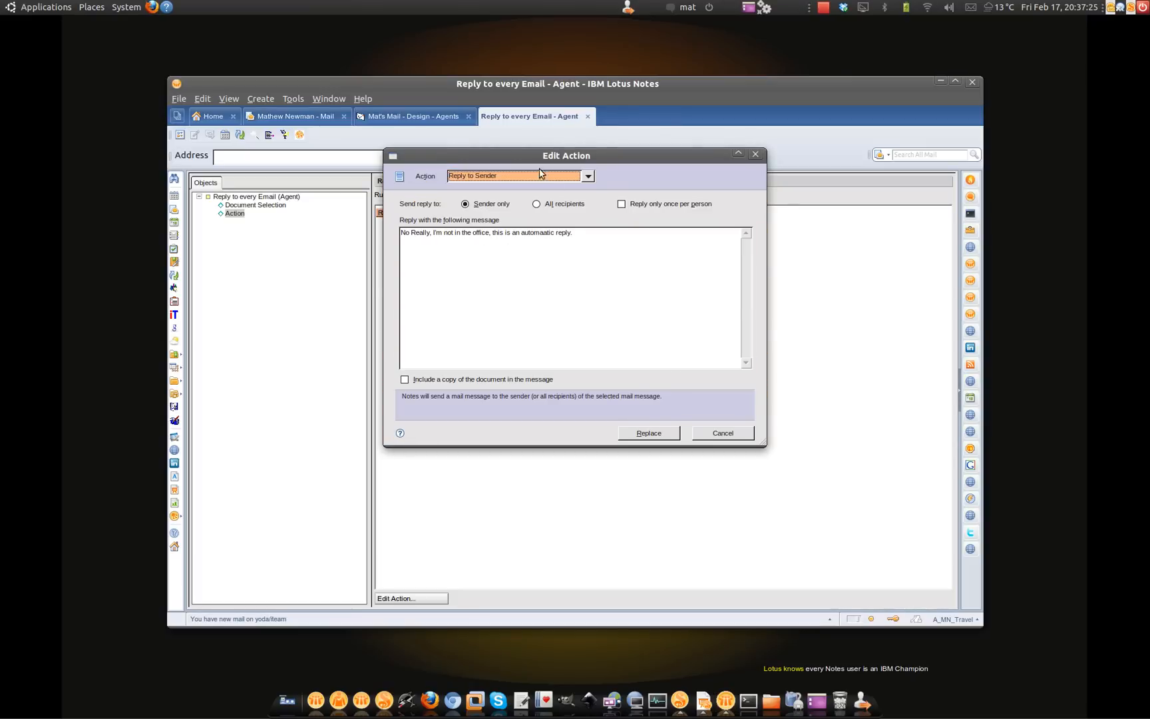
pyautogui.moveTo(746, 479)
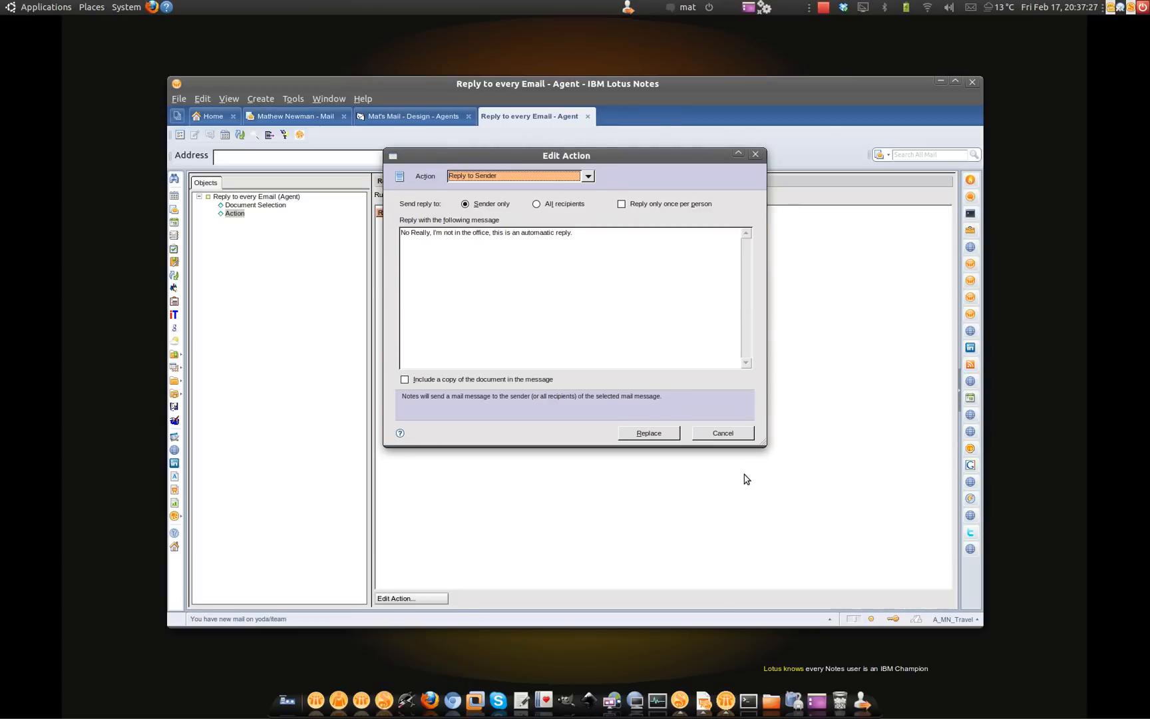
pyautogui.click(647, 433)
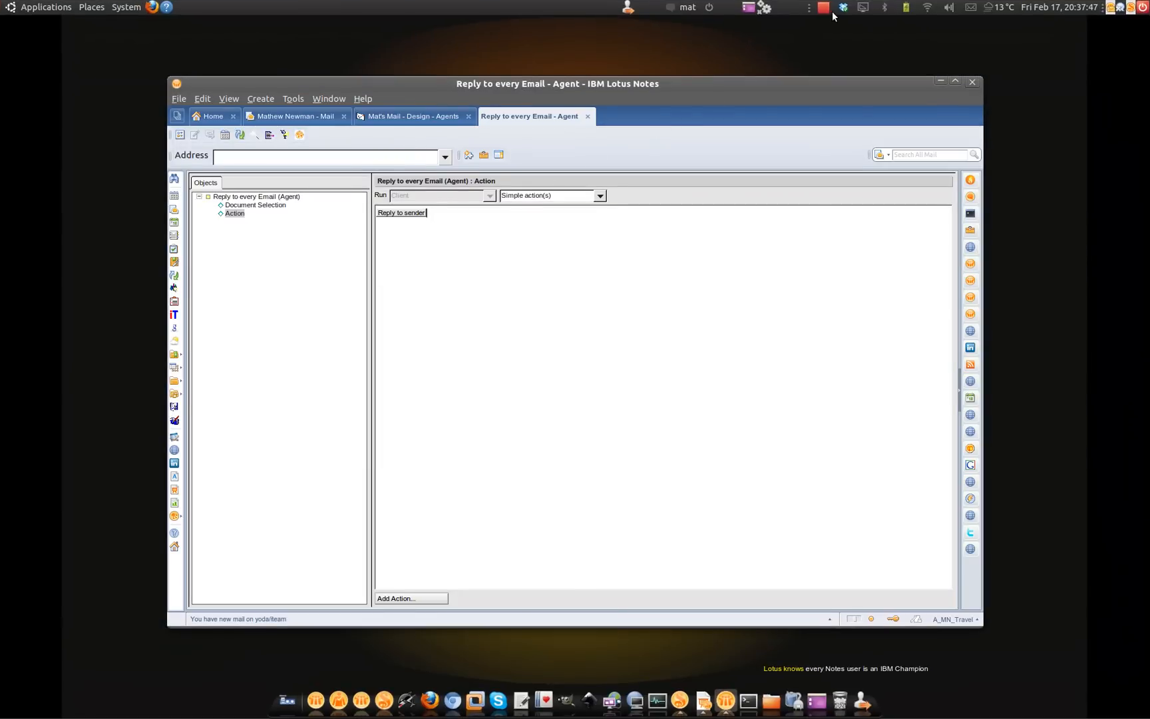
pyautogui.click(822, 7)
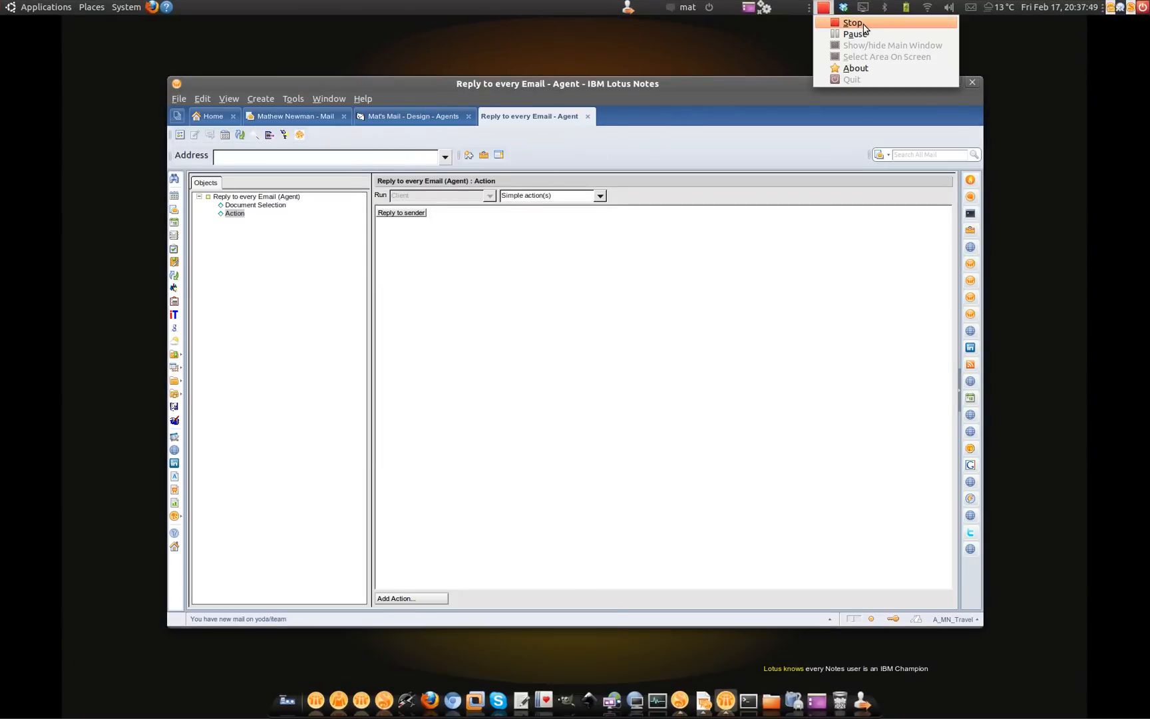